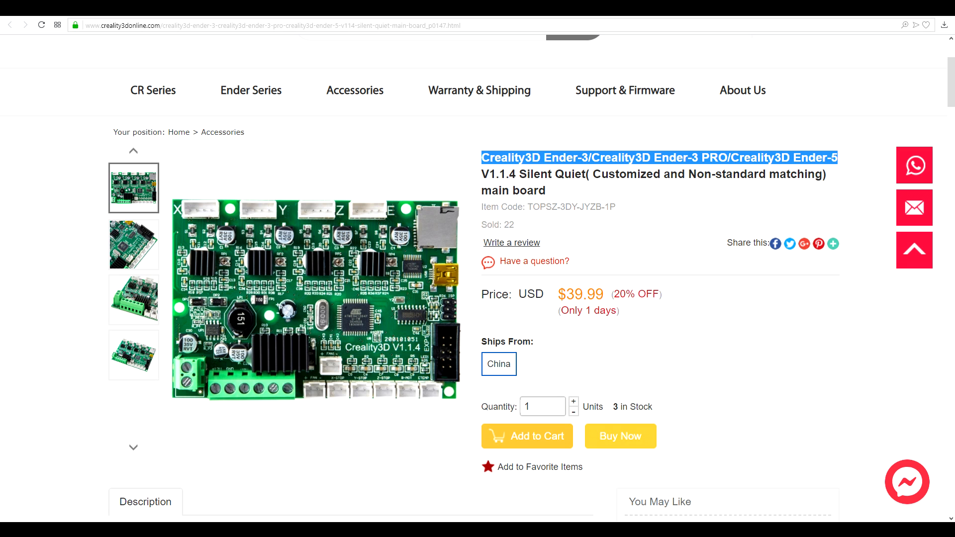
# Step: Scroll to the main board's description and select 'Customized and Non-standard matching'
pyautogui.scroll(-3)
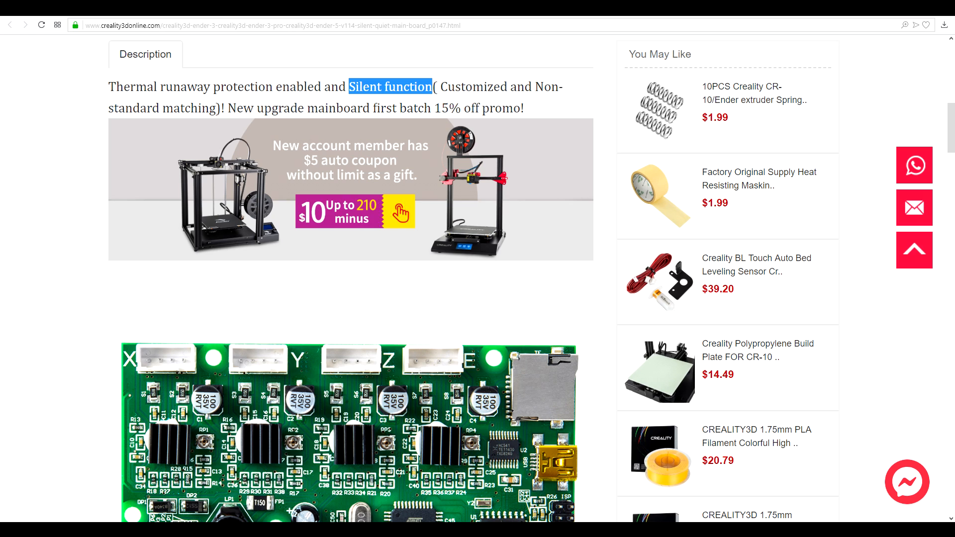
pyautogui.moveTo(437, 87); pyautogui.dragTo(223, 107)
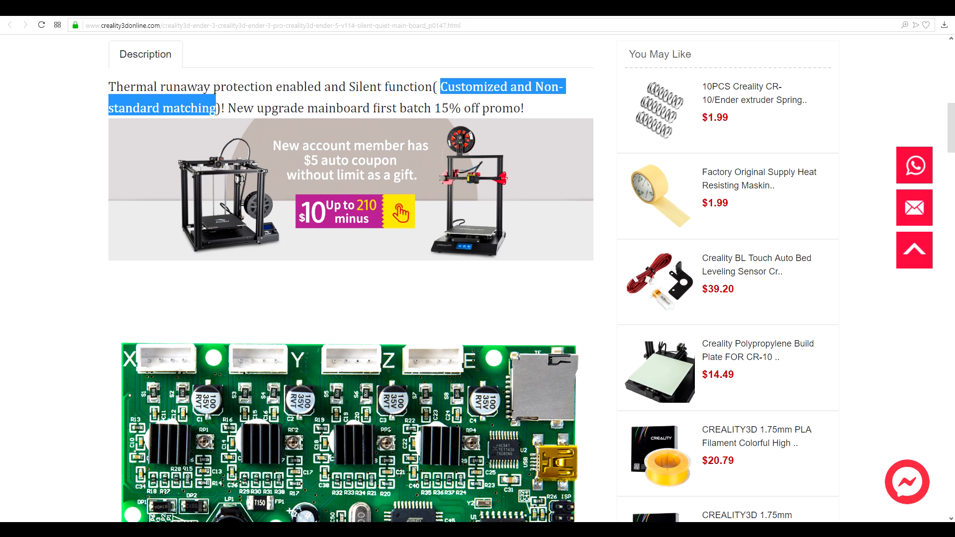